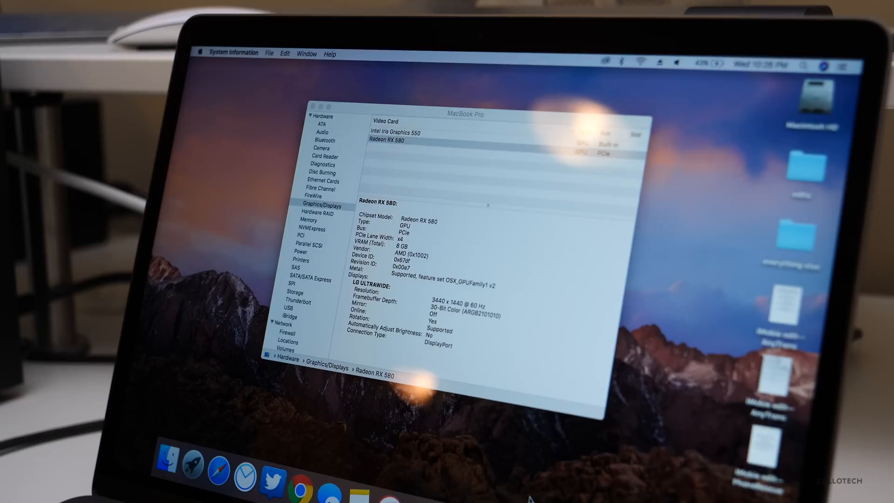
left_click(399, 140)
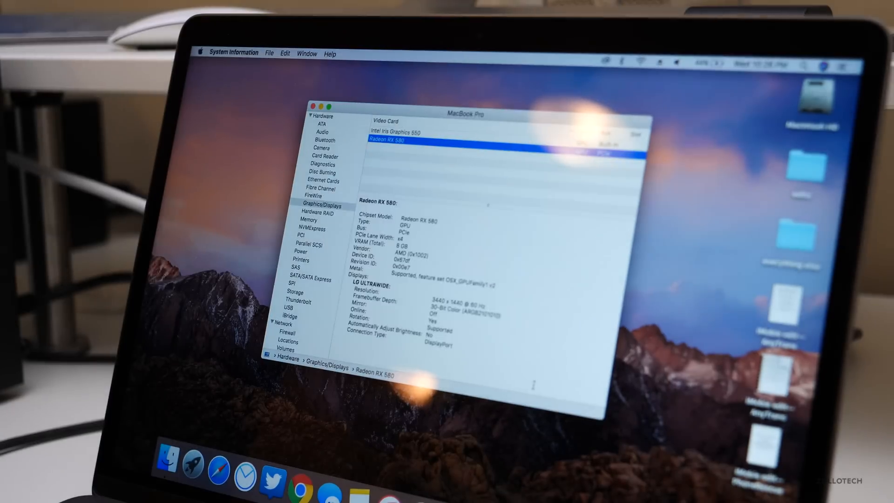